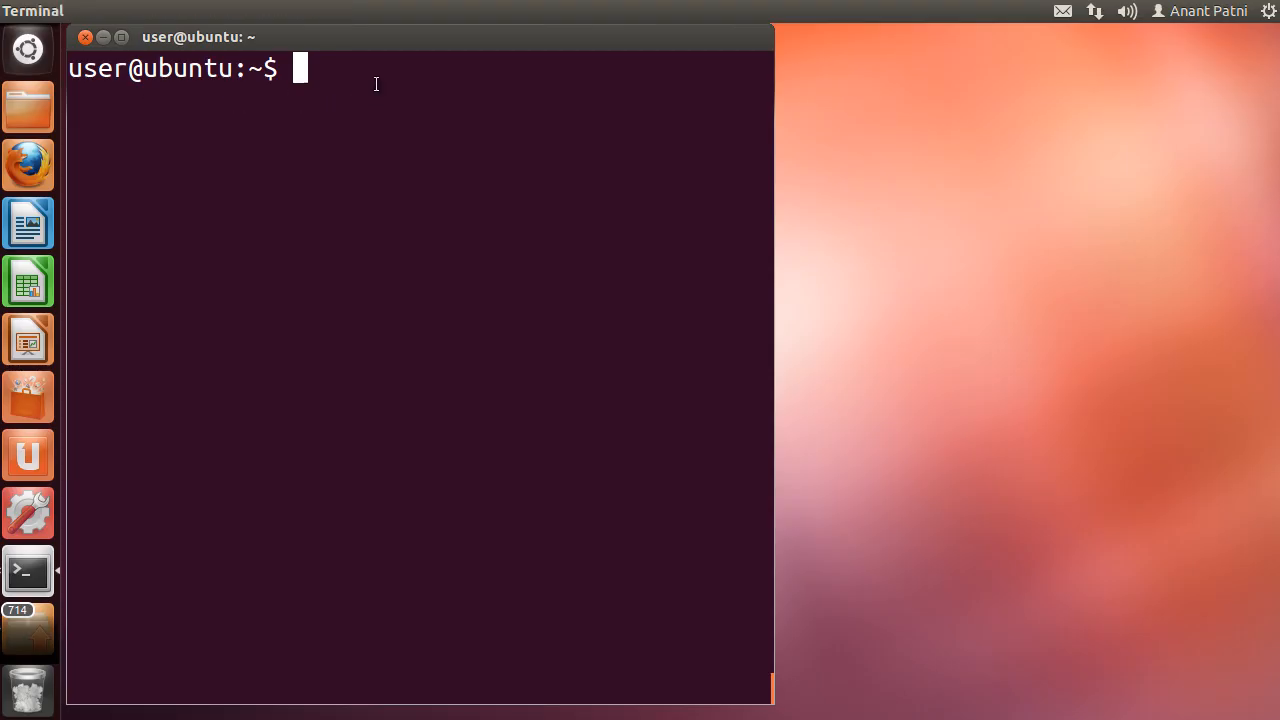
Display geekfile with cat, then pipe it through tr "[a-z]" "[A-Z]" to print WELCOME TO GEEKSFORGEEKS.
type("cat")
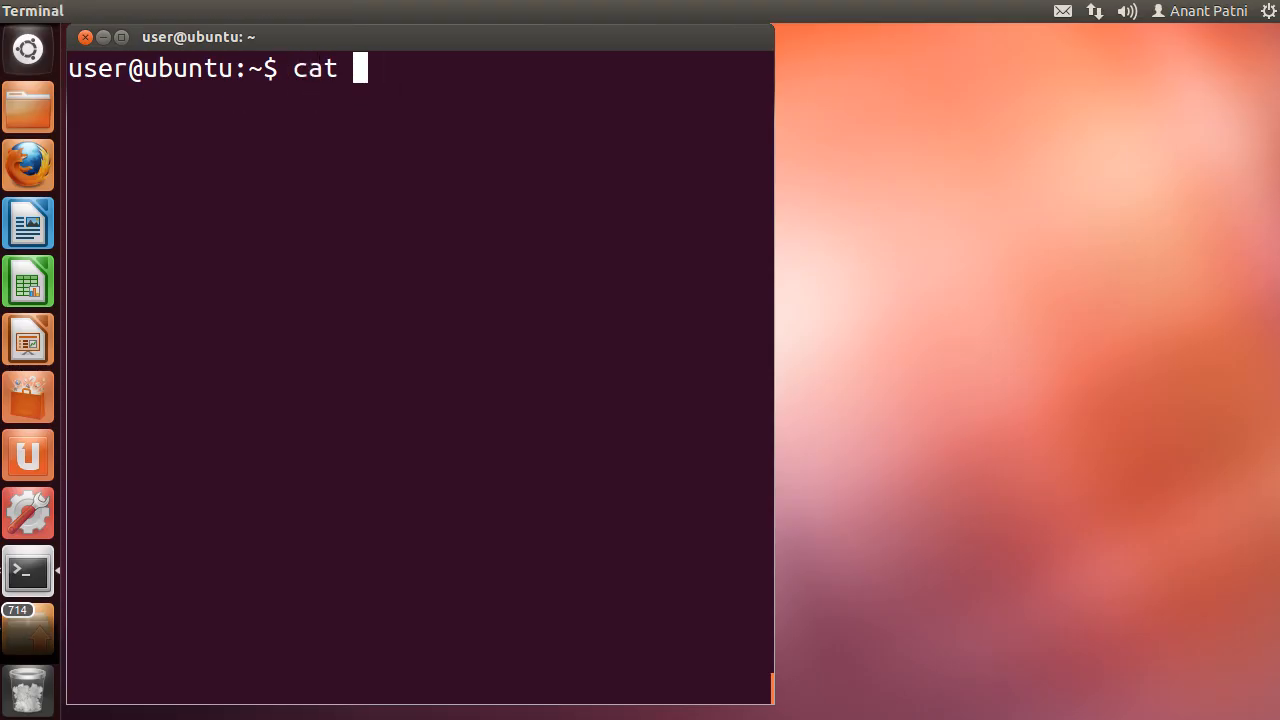
type("geekfile")
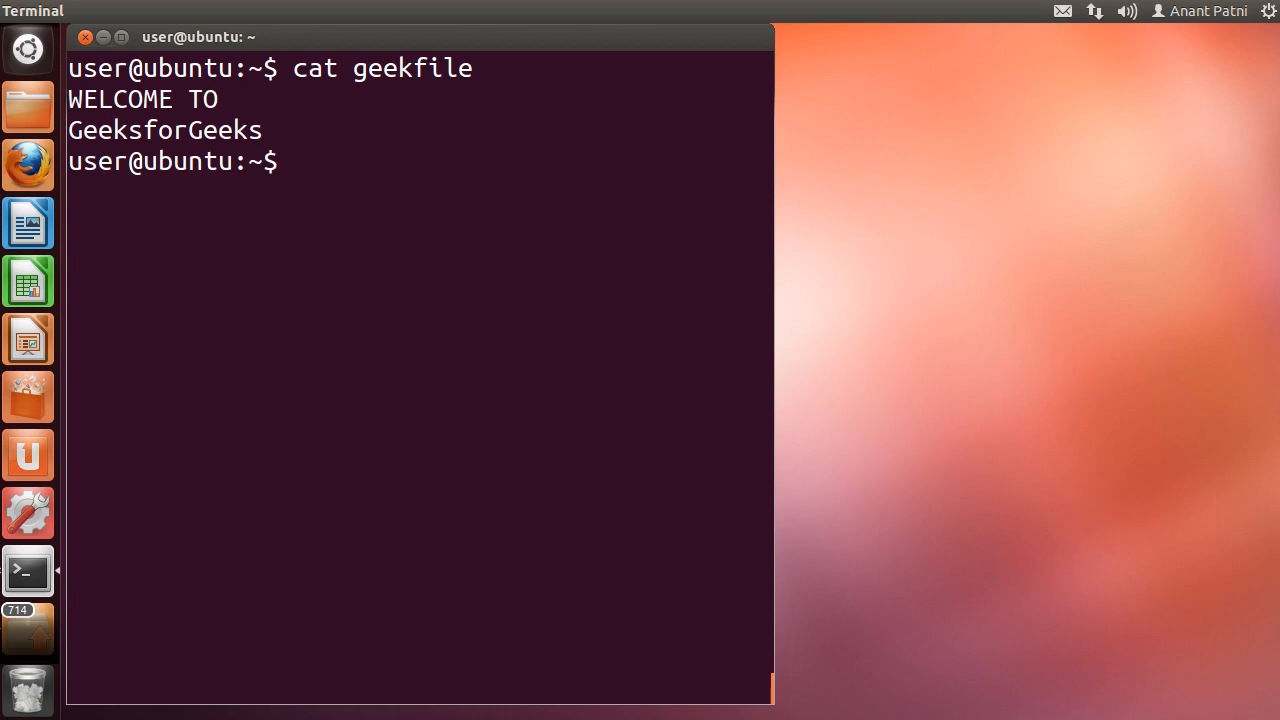
type("cat")
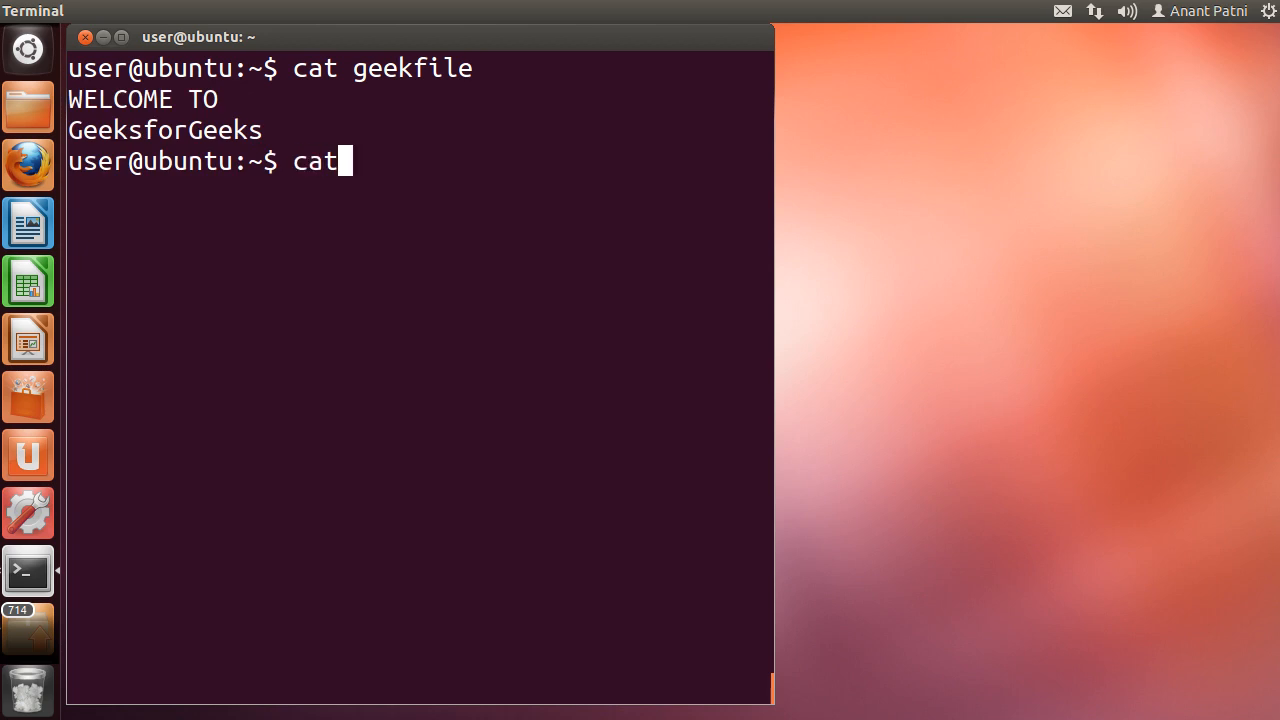
type("geek")
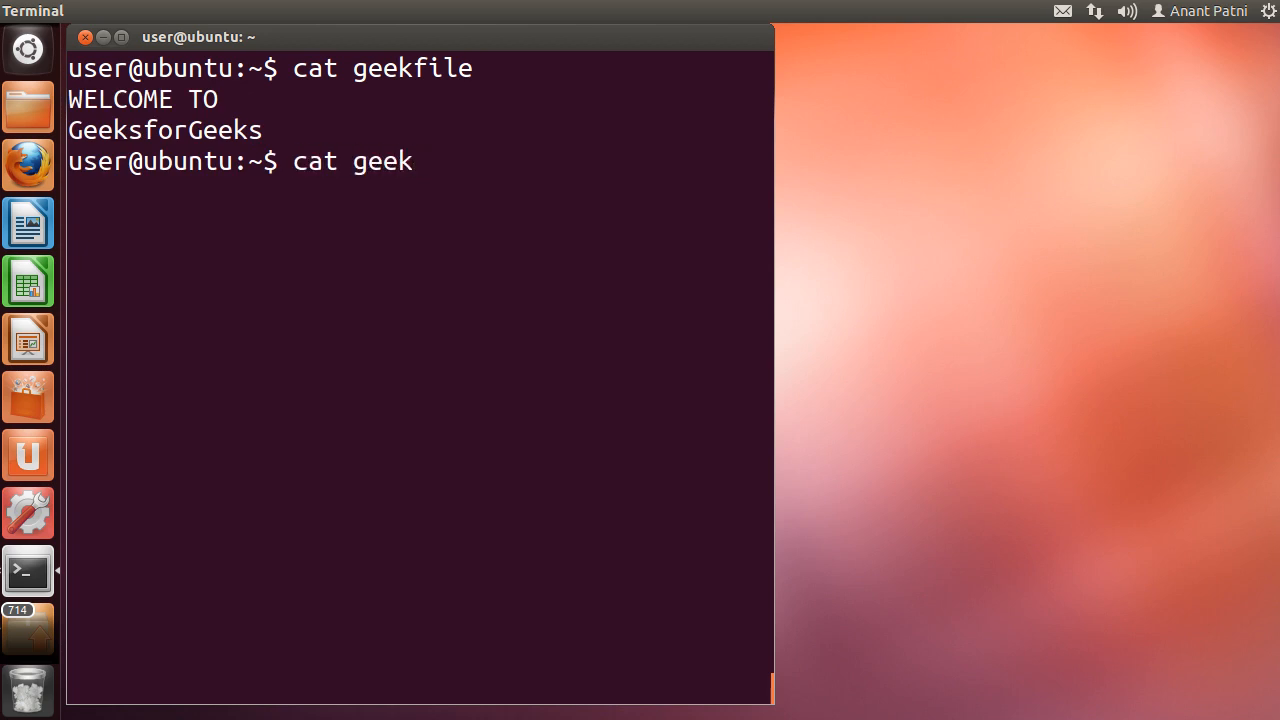
type("file")
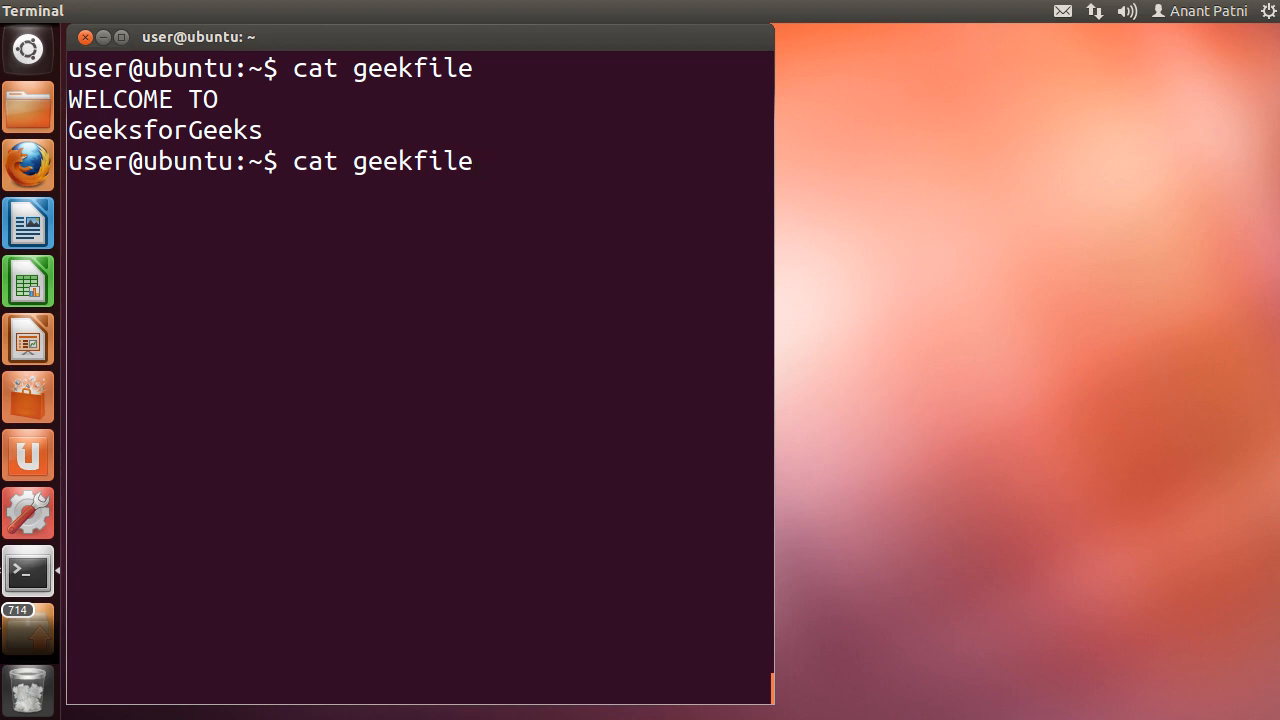
type("| tr")
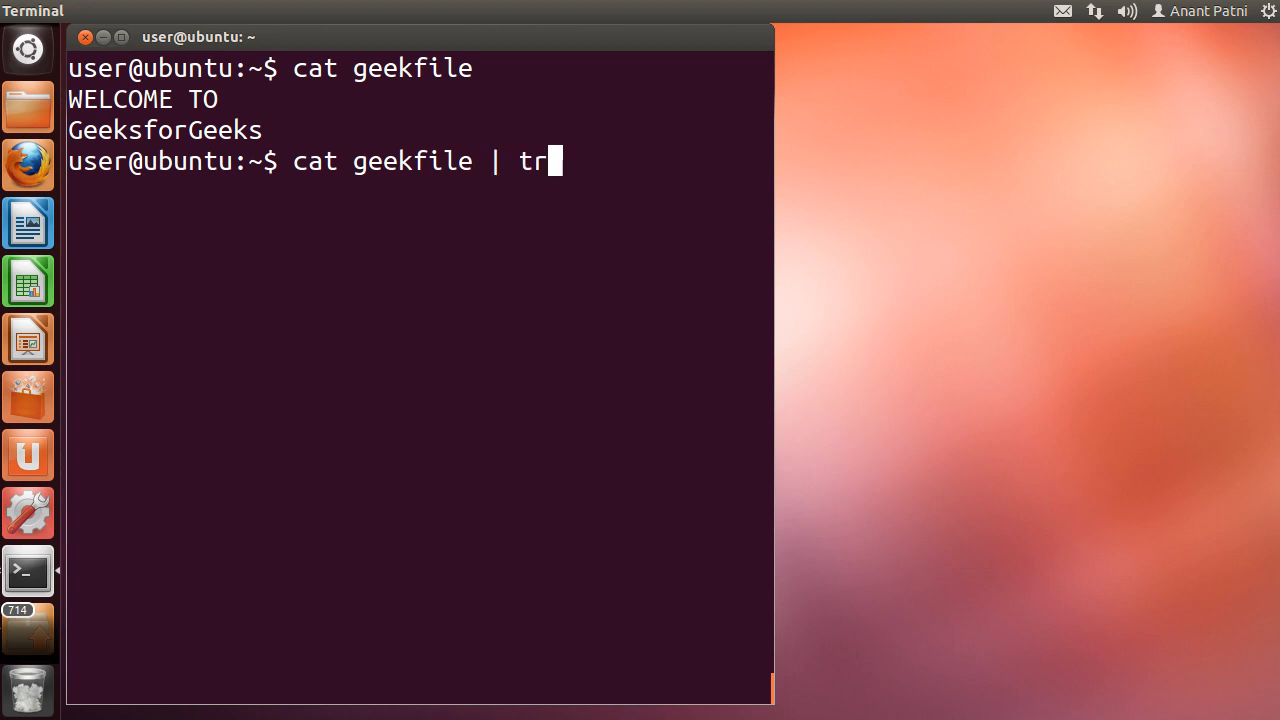
type("\"[a")
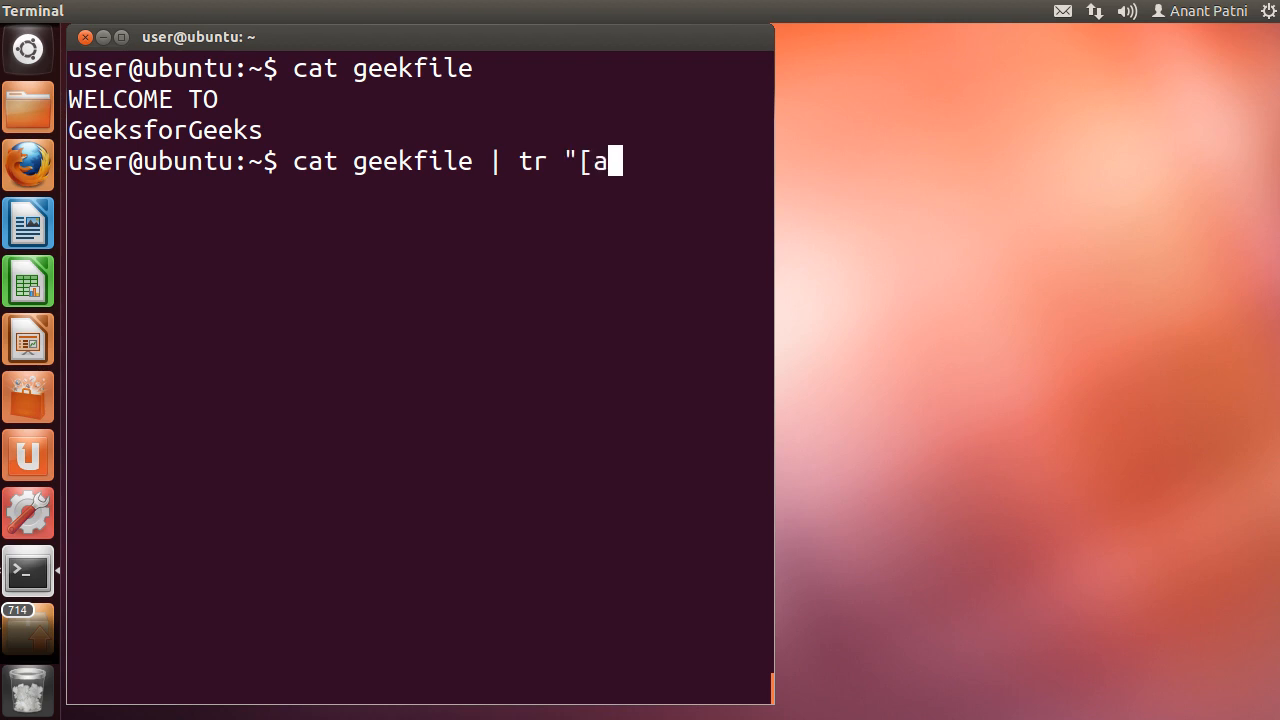
type("-z\"")
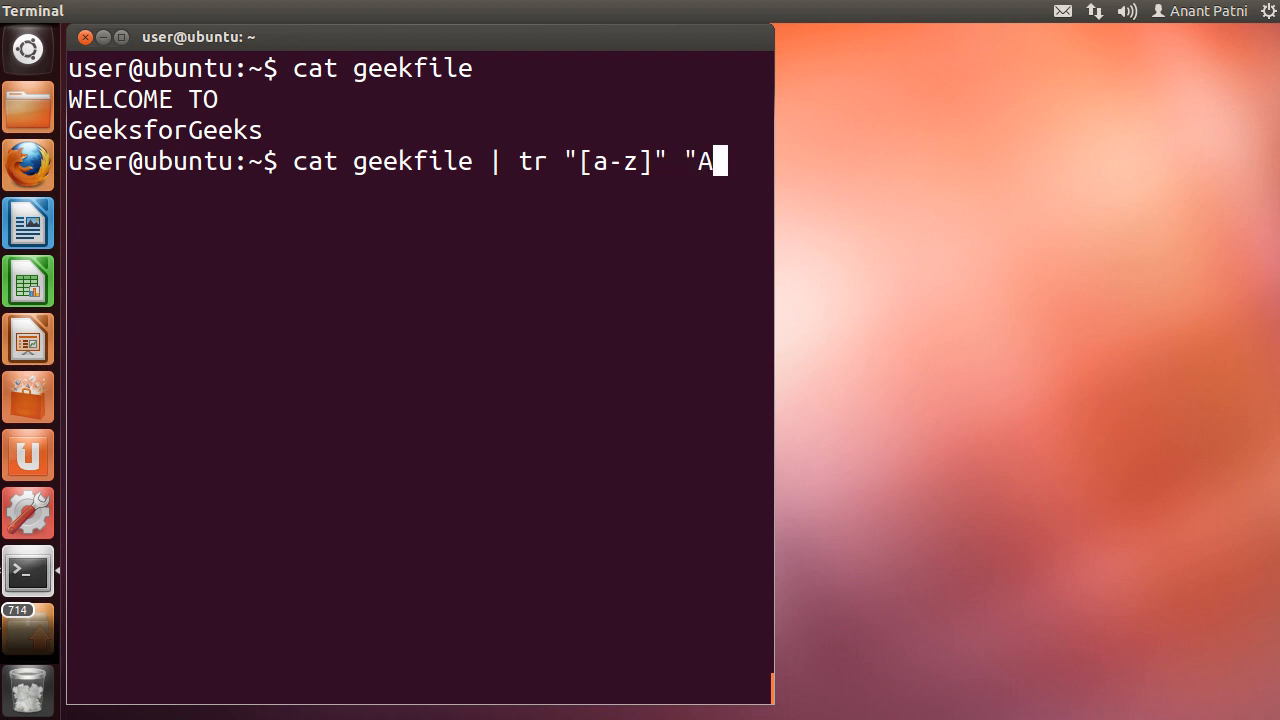
type("[A-")
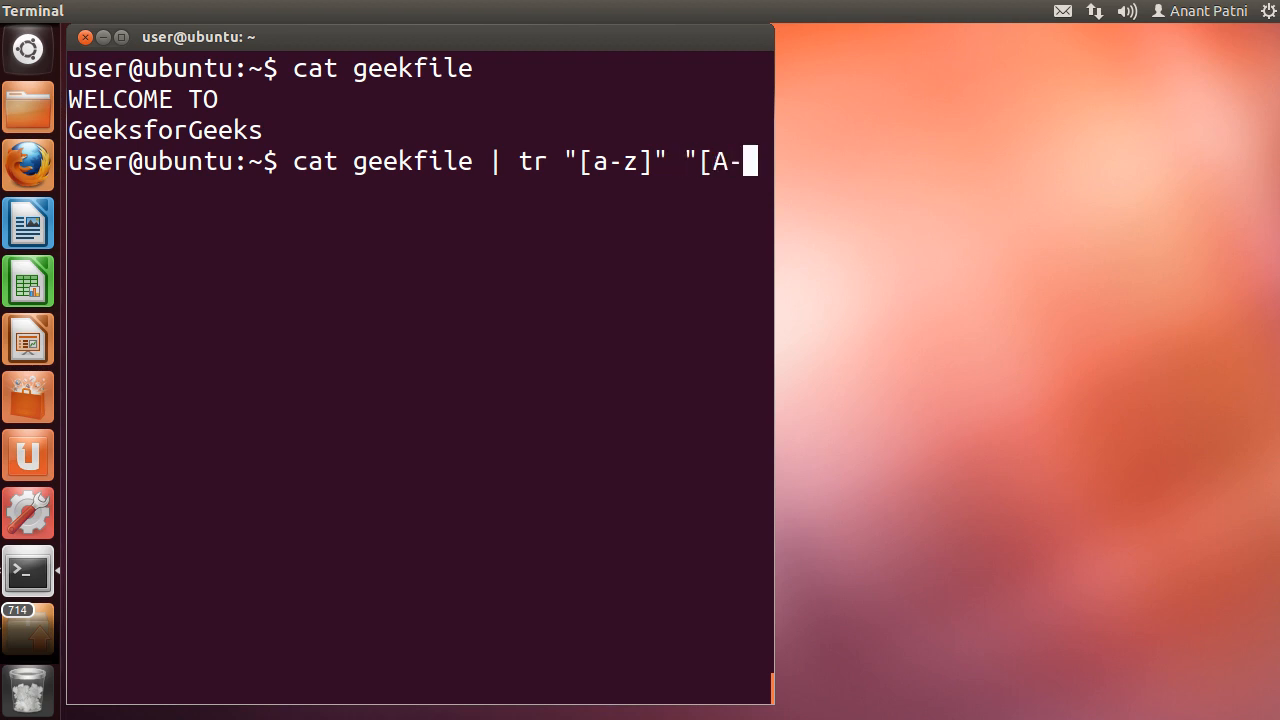
type("Z")
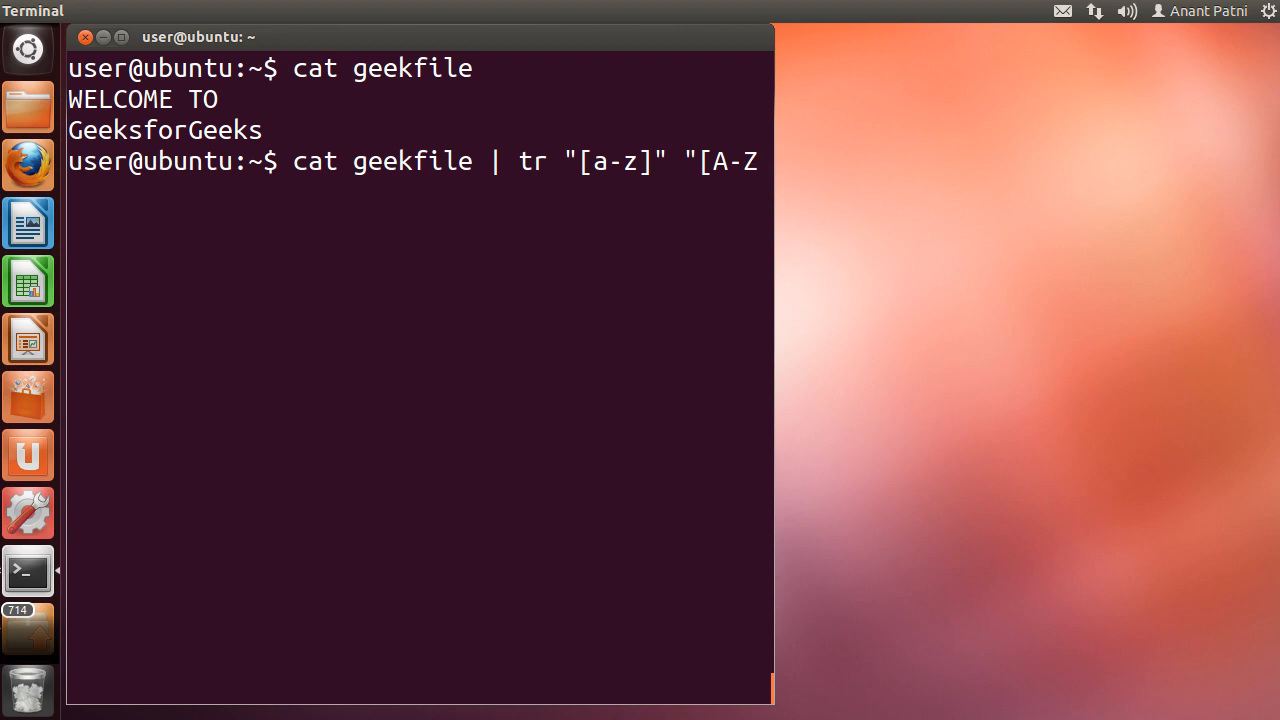
type("\"")
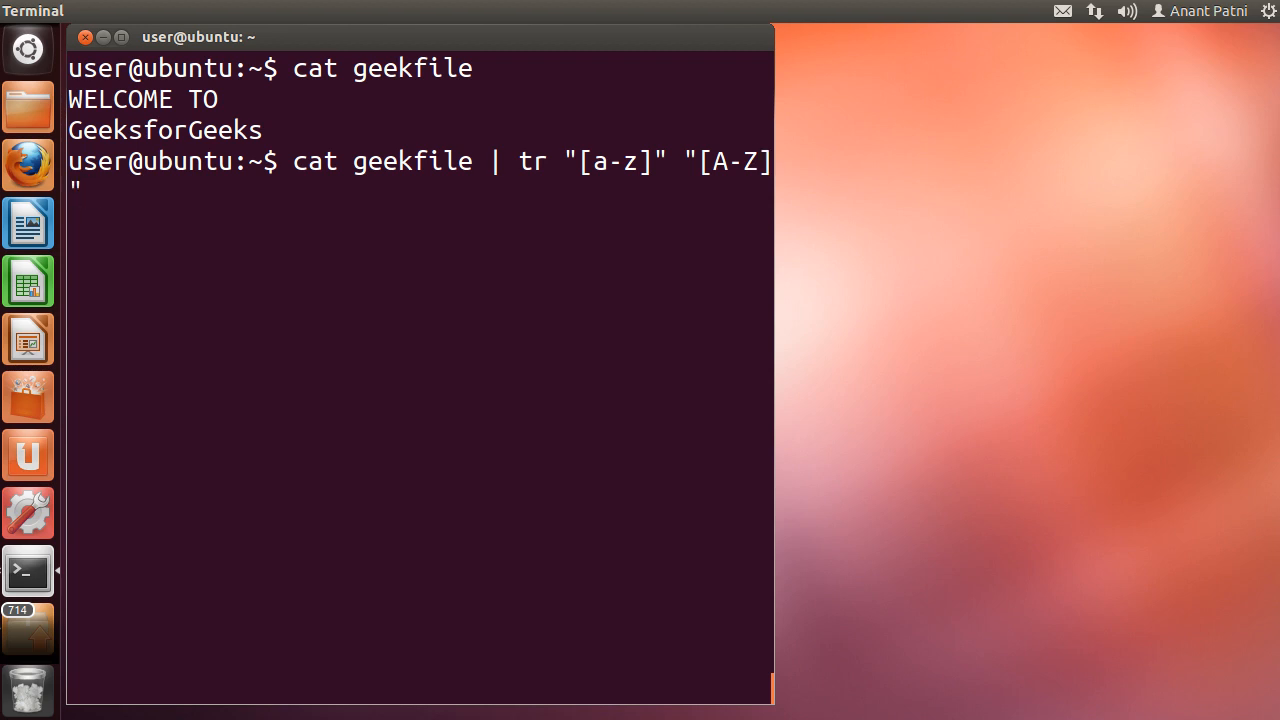
key("Return")
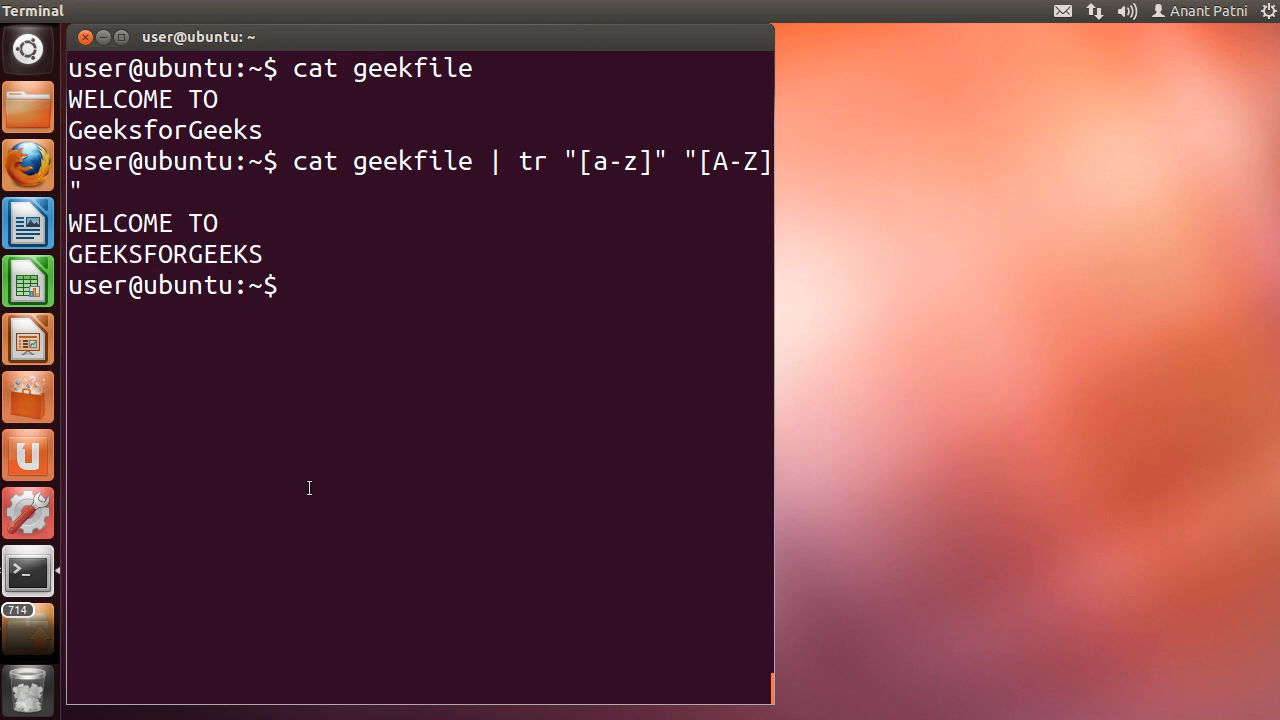
mouse_move(28, 455)
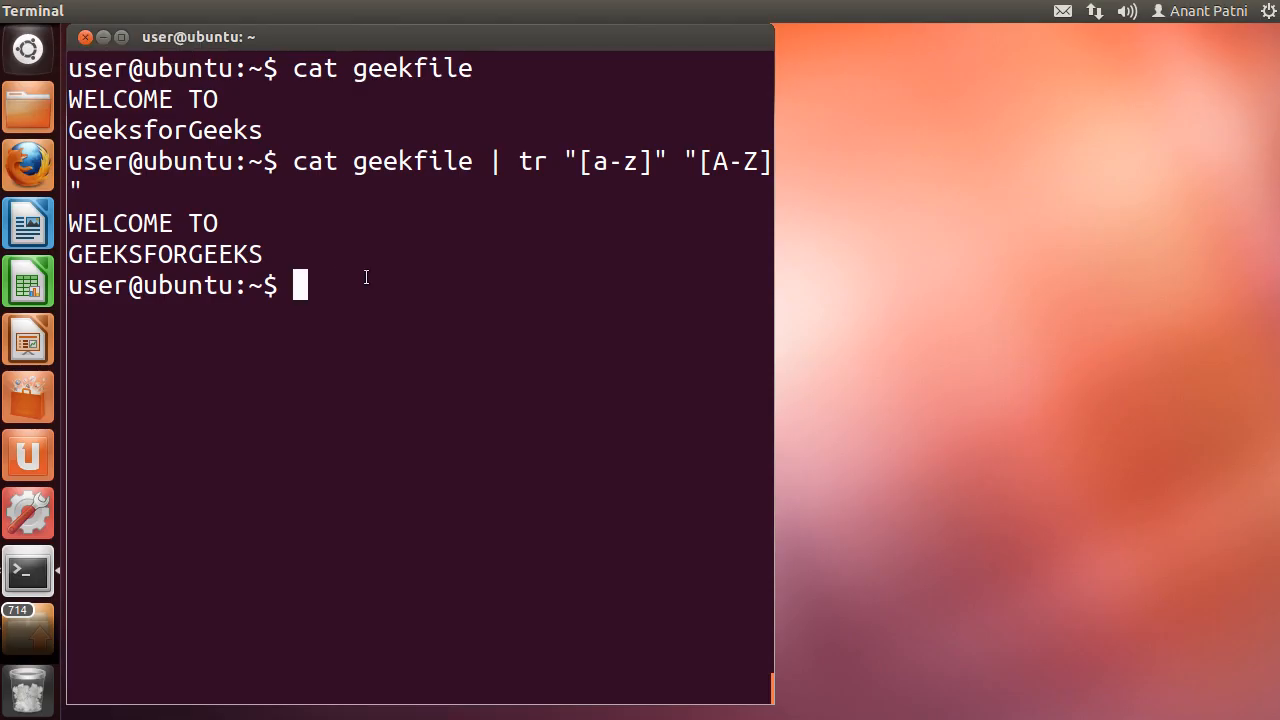
Pipe echo "Welcome to GeeksforGeeks" into tr -d 'W' to print "elcome to GeeksforGeeks".
type("echo \"Wel")
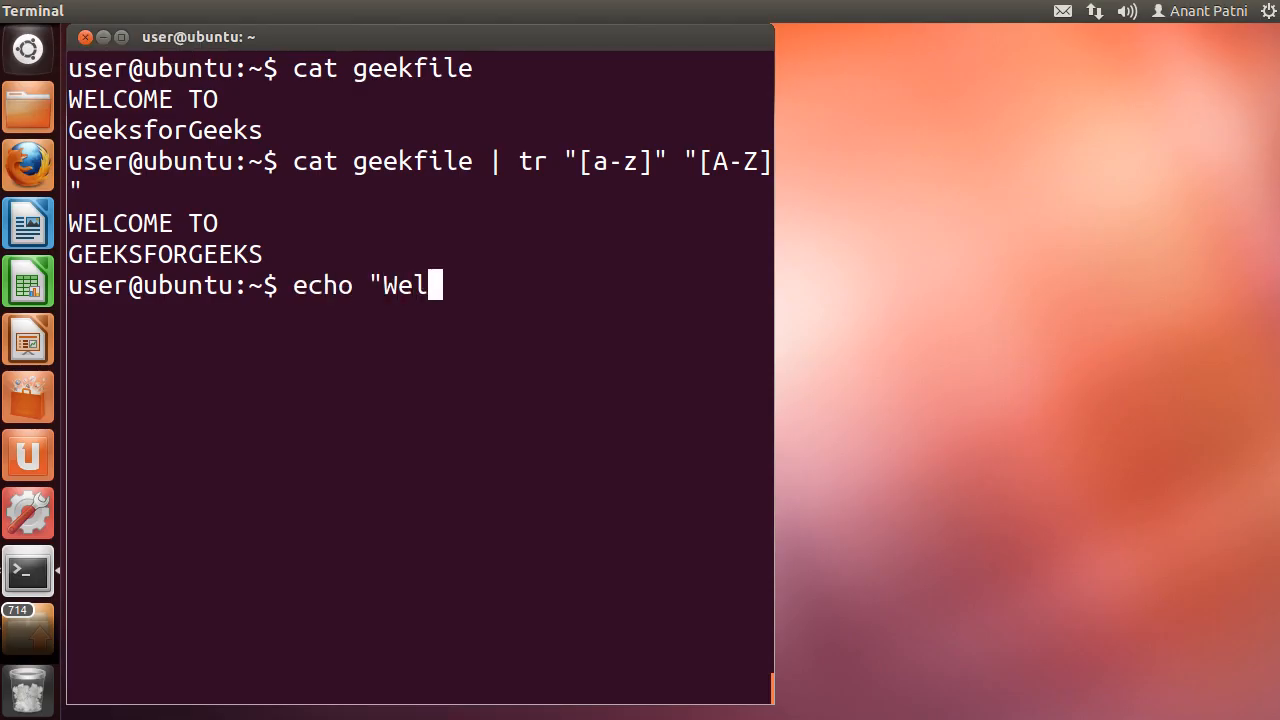
type("come to Geeksf")
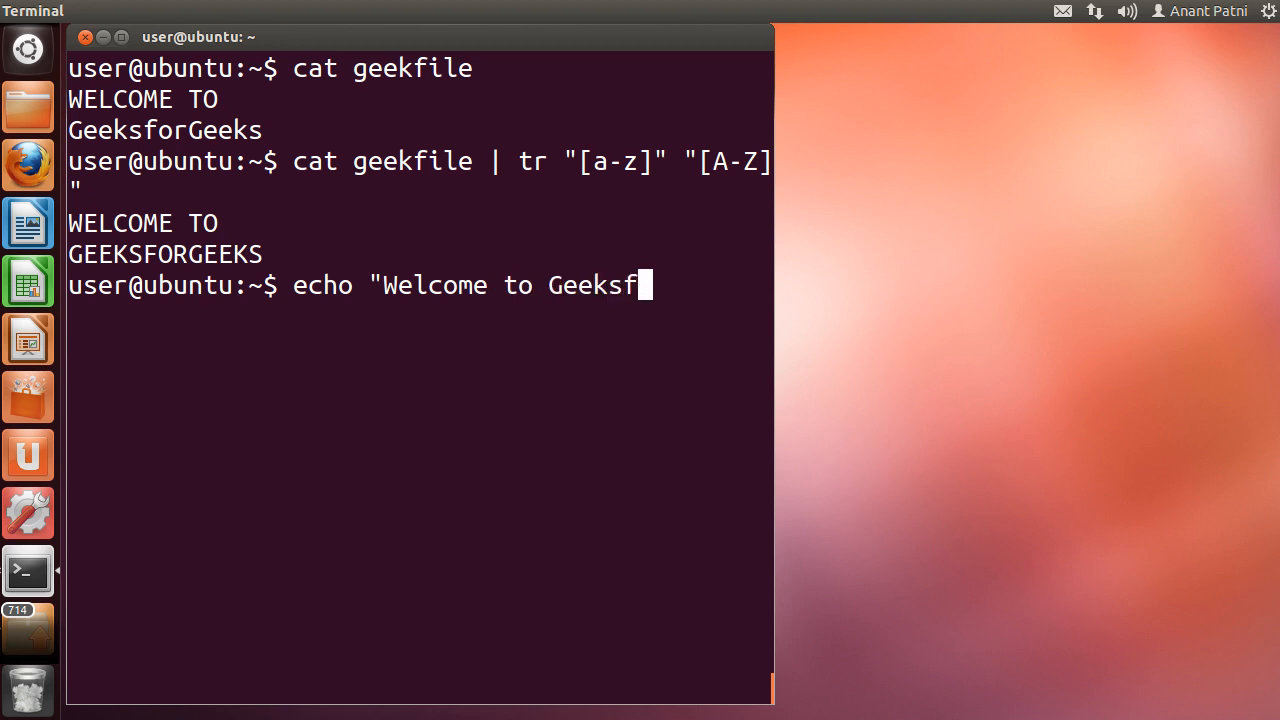
type("orGeeks\" |")
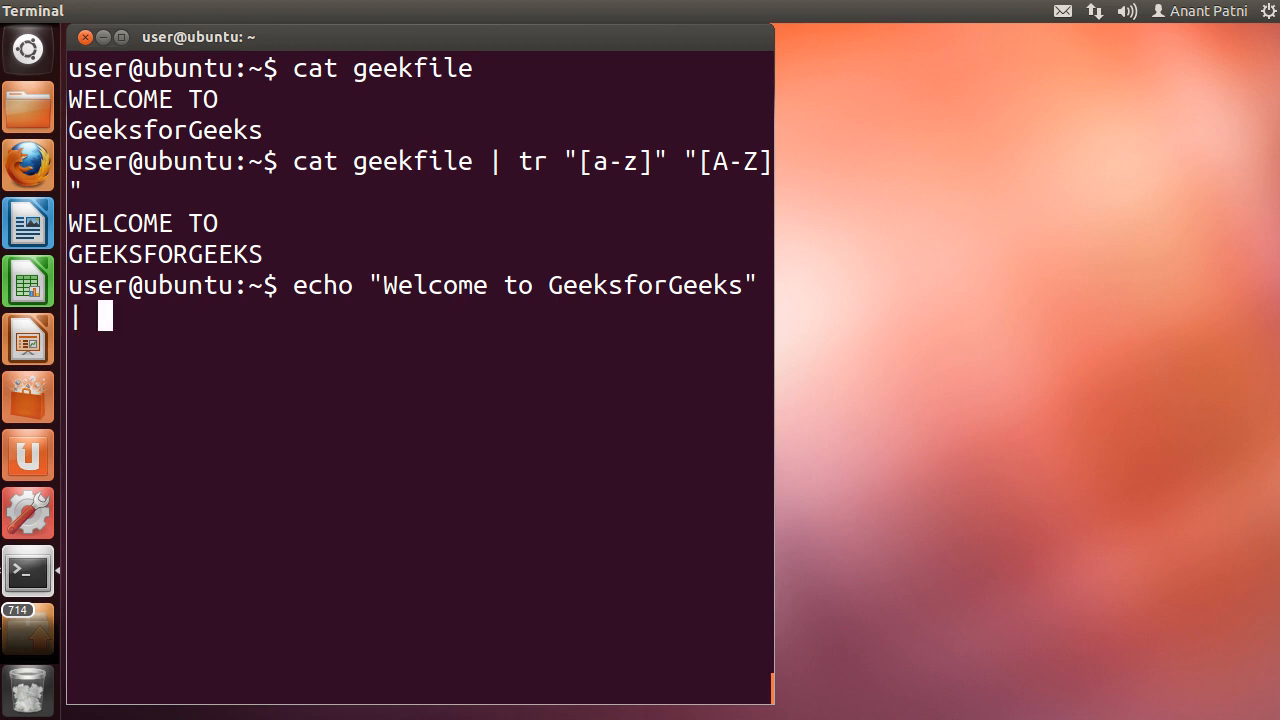
type("tr -d")
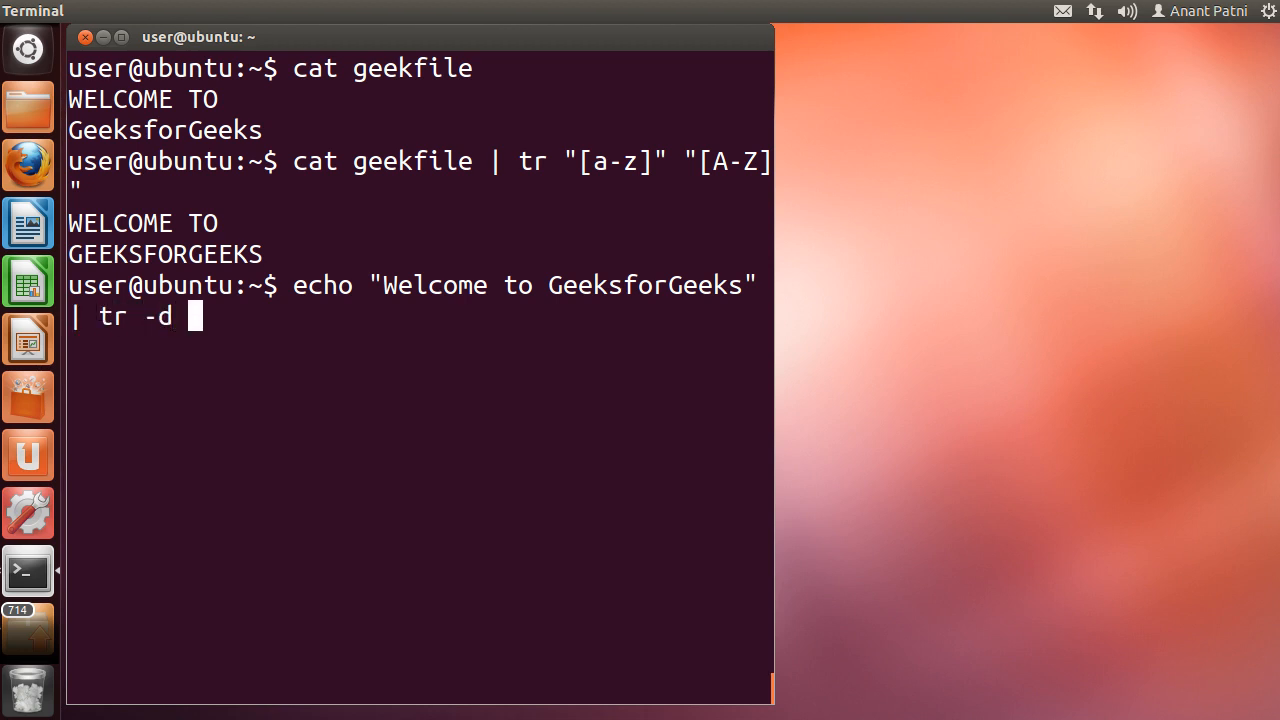
type("'W'")
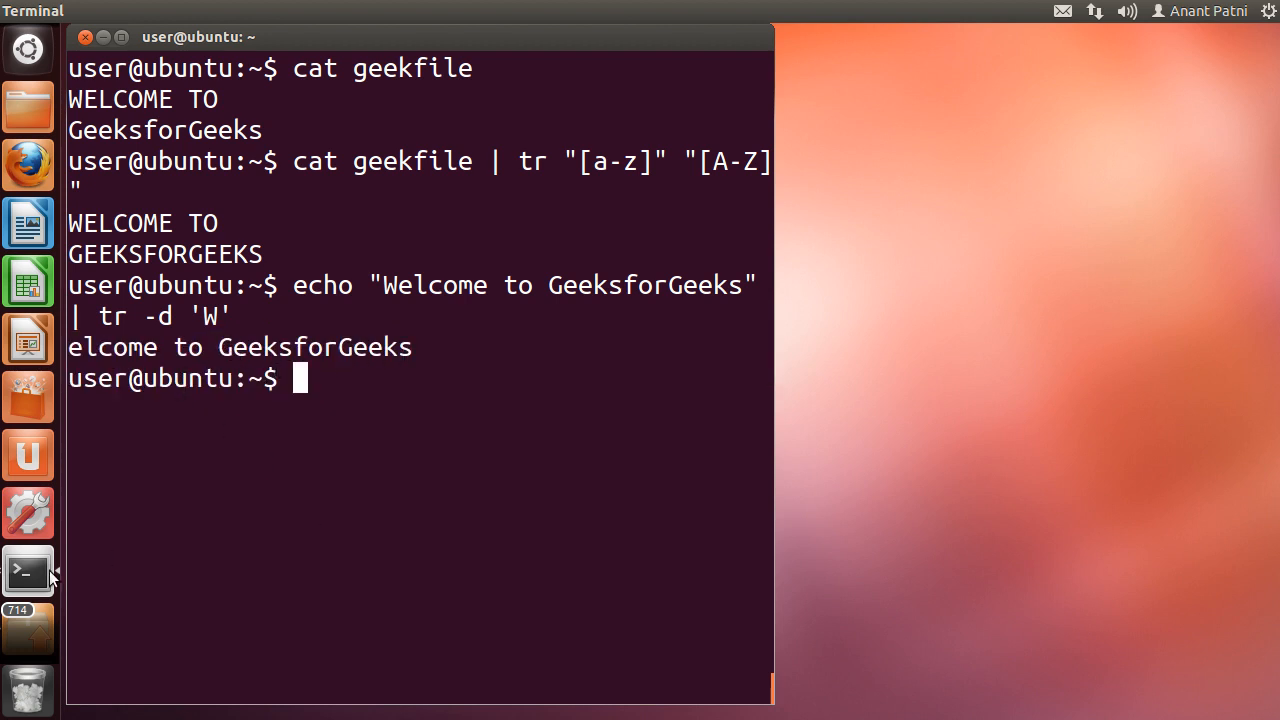
type("e")
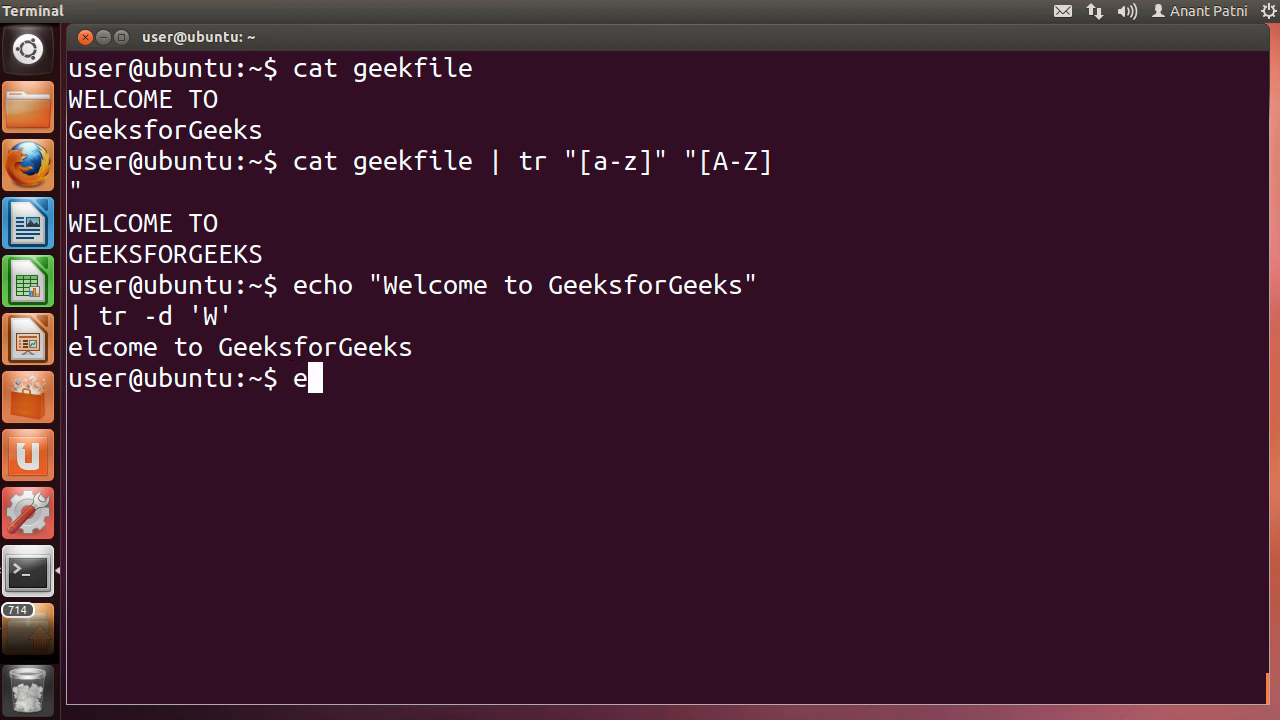
Pipe echo "Welcome to GeeksforGeeks" into tr -s 'e' to print "Welcome to GeksforGeks".
type("cho \"Welco")
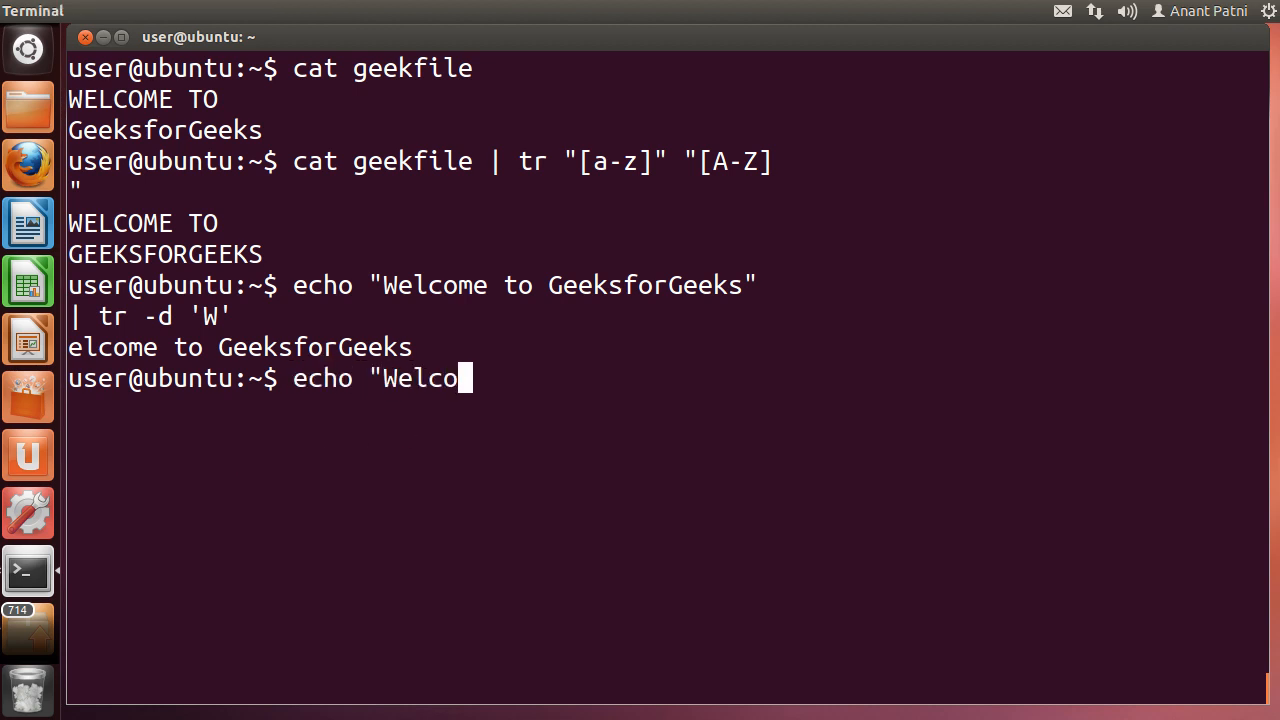
type("me to Geeks")
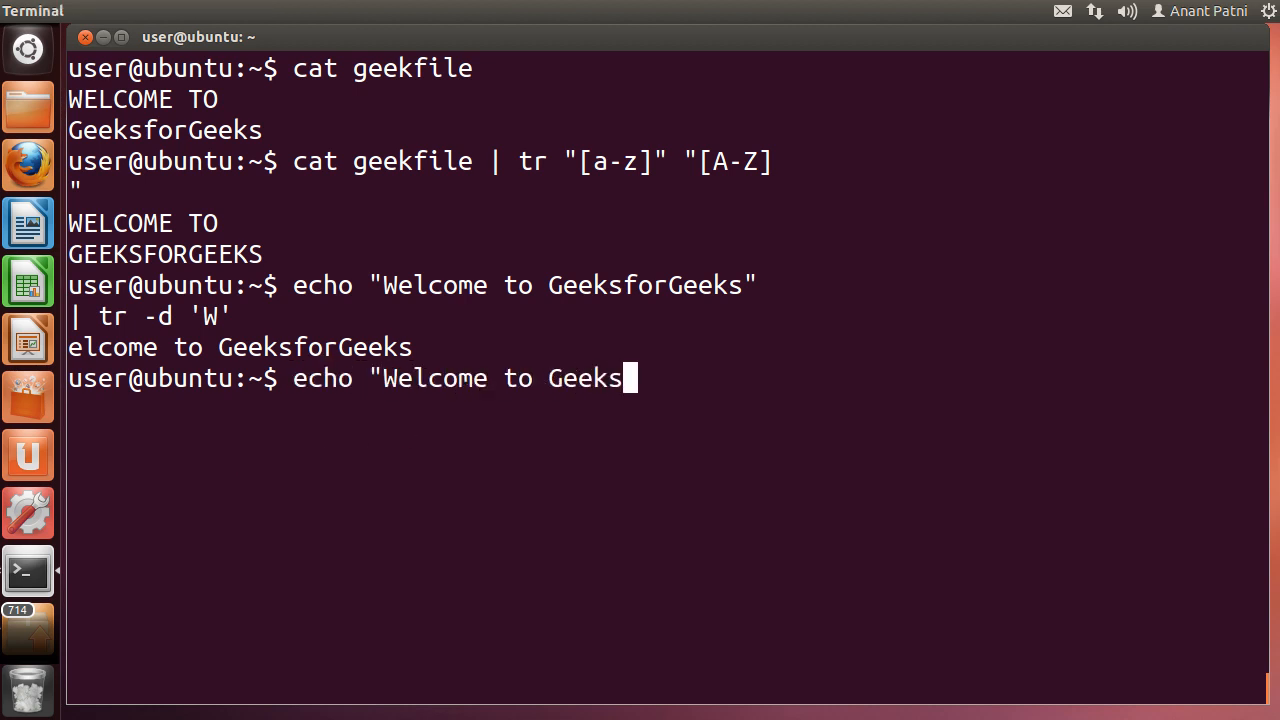
type("forGeeks\" | tr -s")
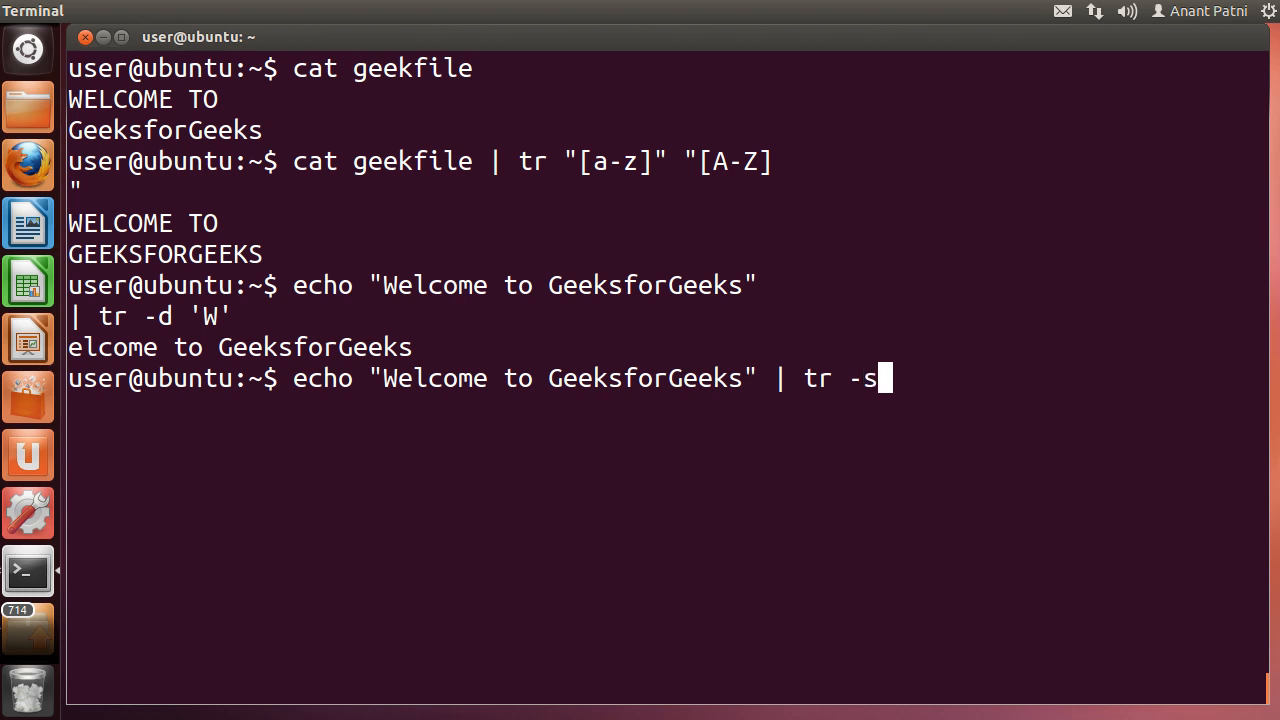
type("'e'")
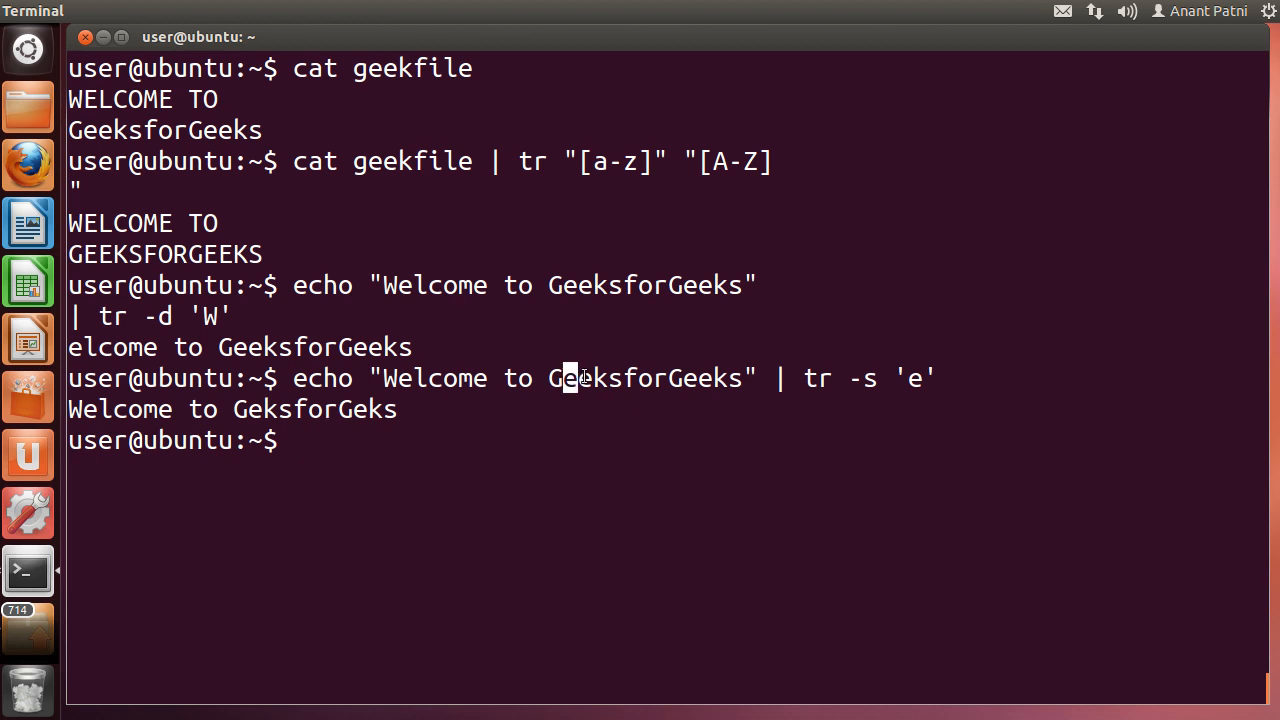
mouse_move(256, 410)
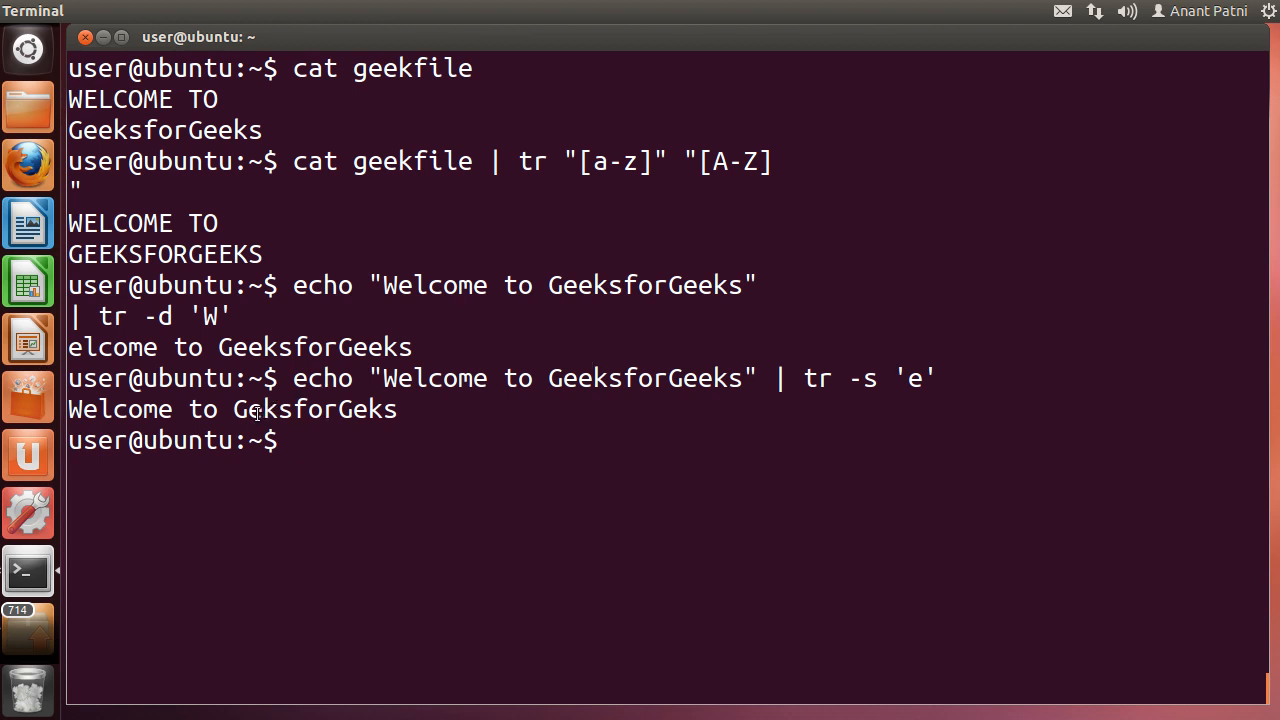